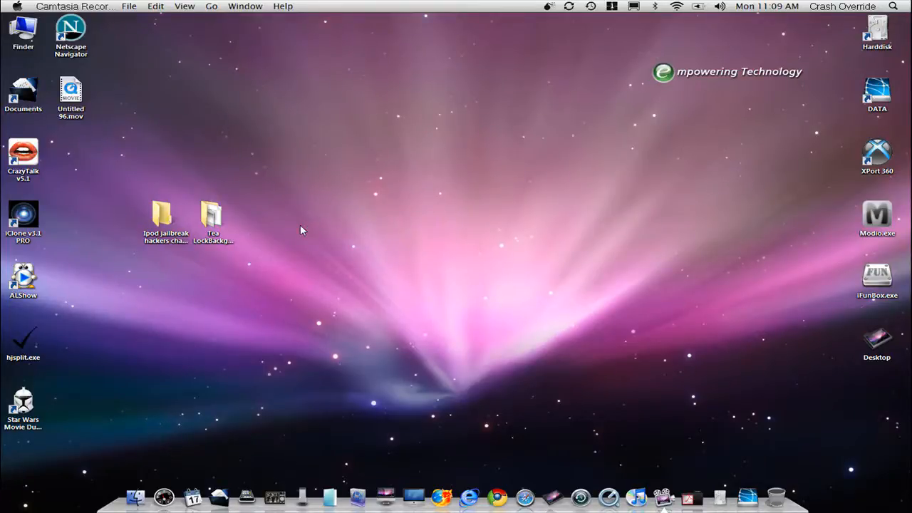
Step: Select the 'Ipod jailbreak hackers' theme folder on the desktop
click(165, 213)
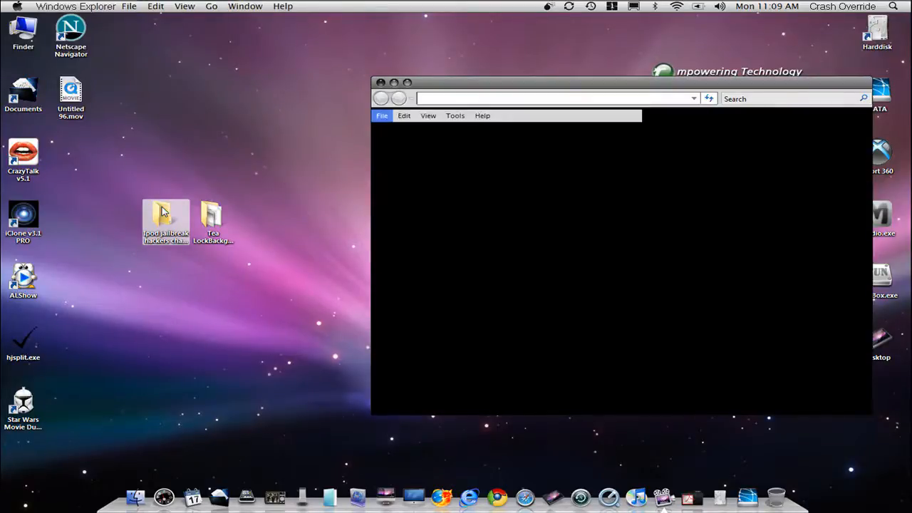
Step: Show the theme folder's Wallpapers folder, LockBackground.html and shadow.png in Explorer
double_click(165, 220)
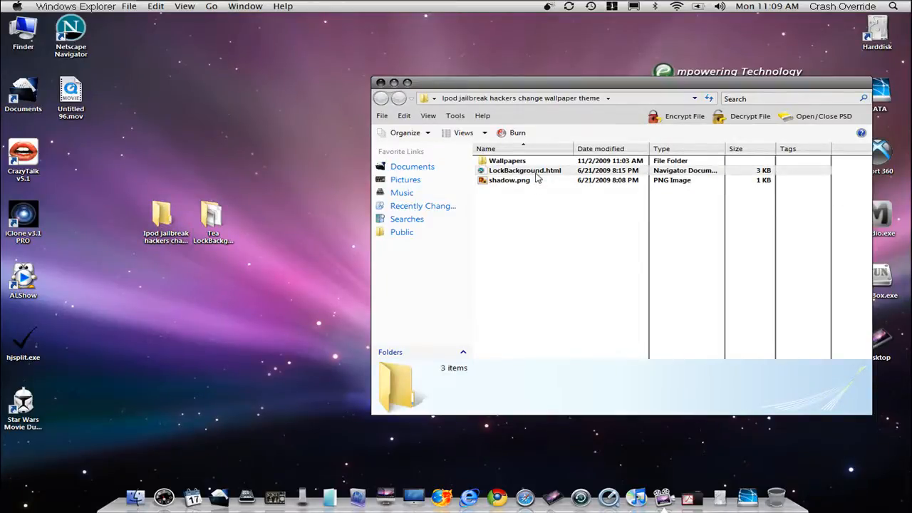
mouse_move(525, 171)
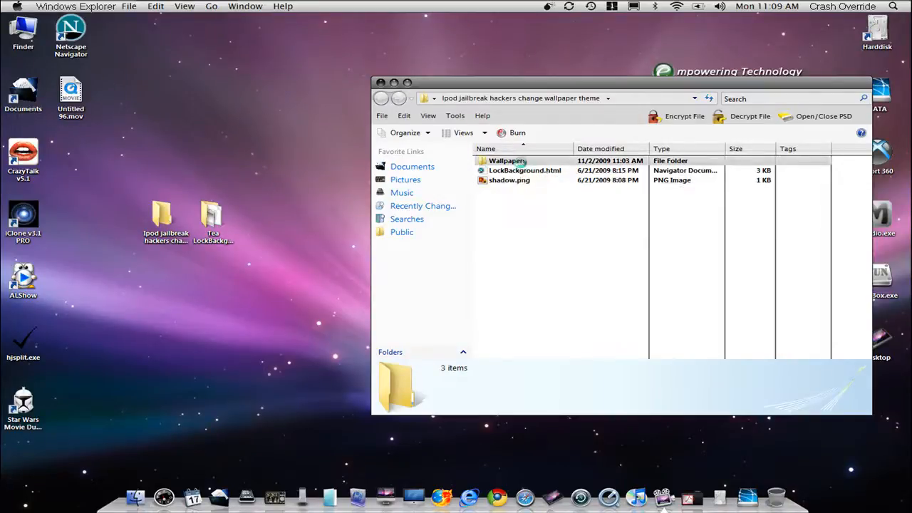
Step: Browse the Wallpapers folder's eight Tea_ time-of-day PNG images, then list the open windows
double_click(507, 160)
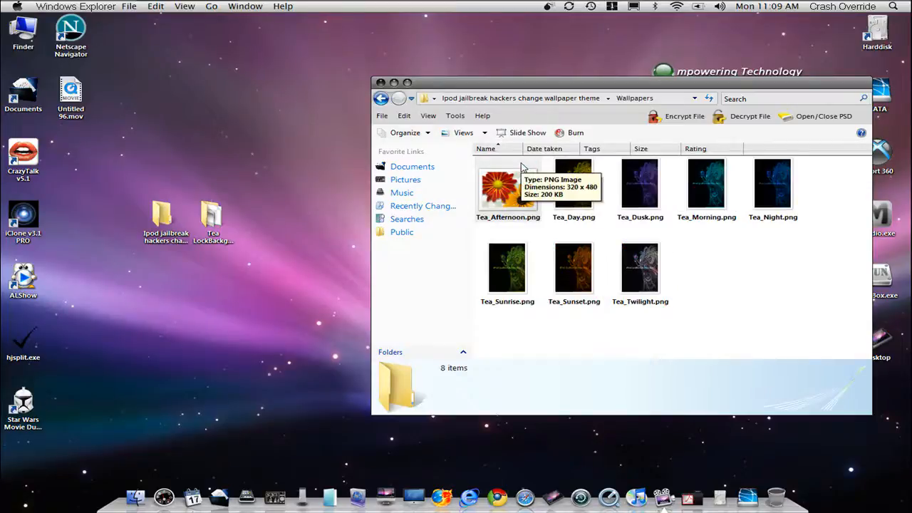
mouse_move(678, 322)
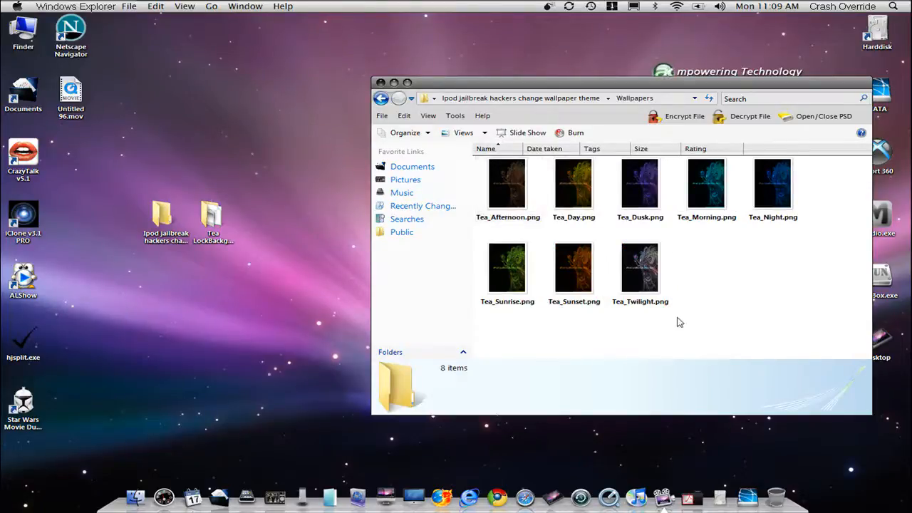
mouse_move(507, 184)
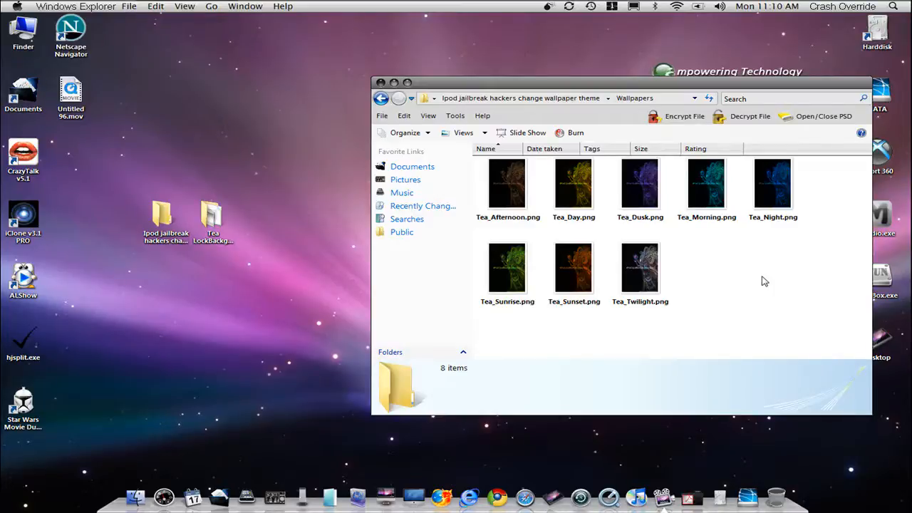
click(640, 267)
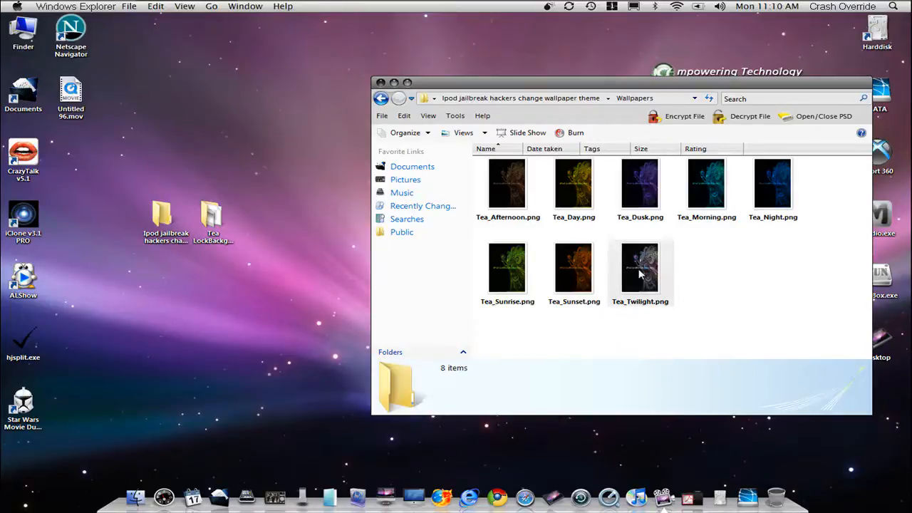
mouse_move(573, 182)
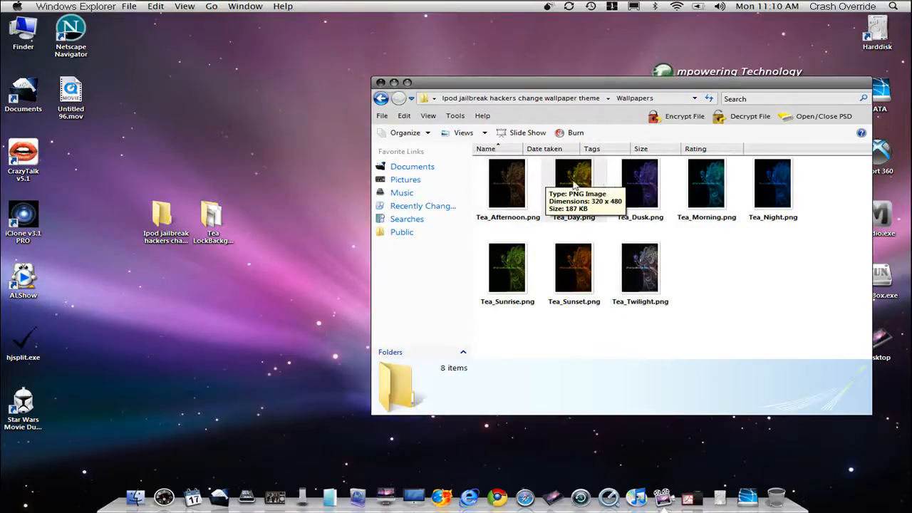
mouse_move(507, 274)
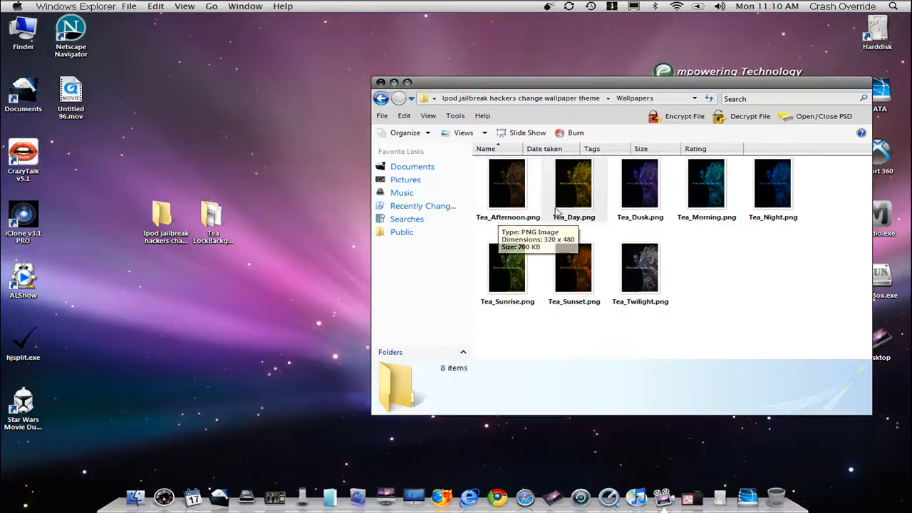
mouse_move(638, 207)
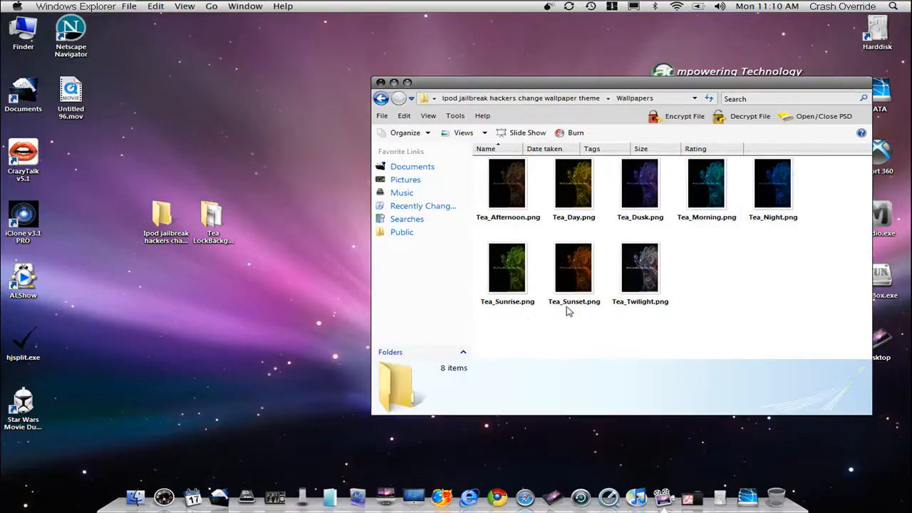
click(507, 267)
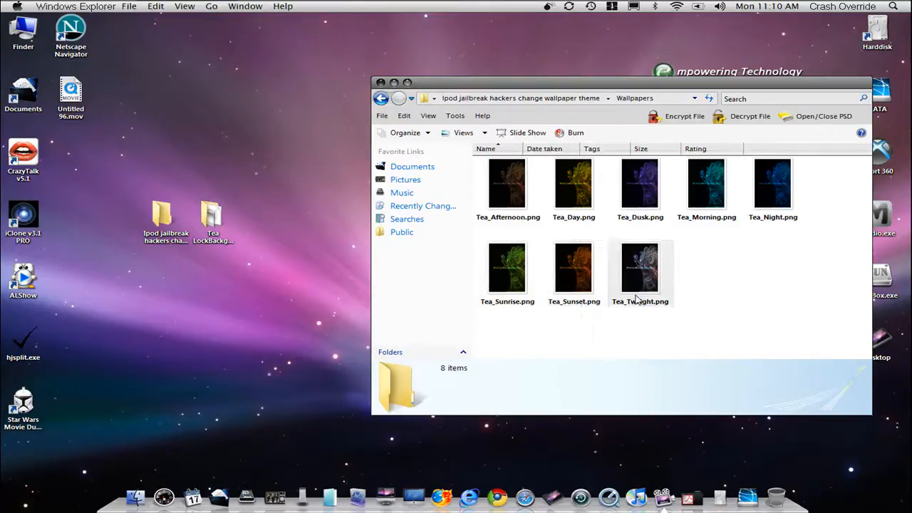
mouse_move(640, 271)
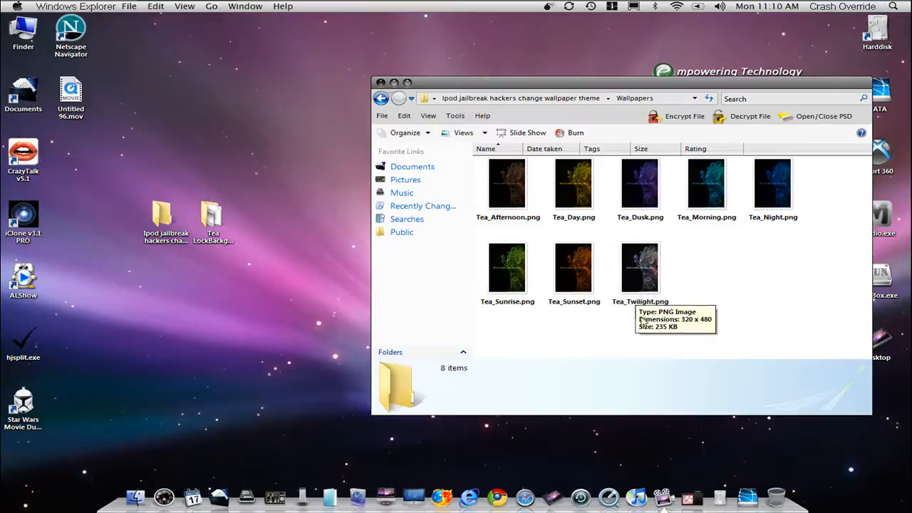
mouse_move(491, 227)
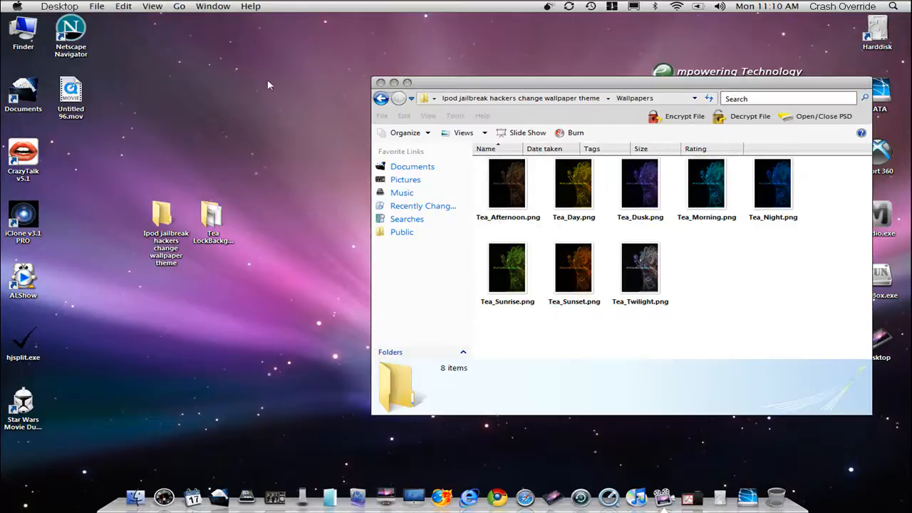
click(212, 6)
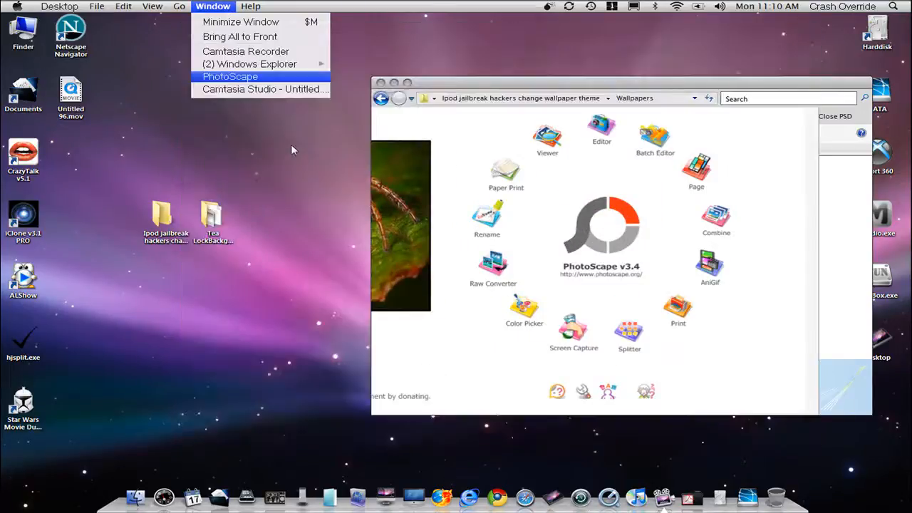
Step: Bring the PhotoScape start window forward beside the Wallpapers folder
click(231, 77)
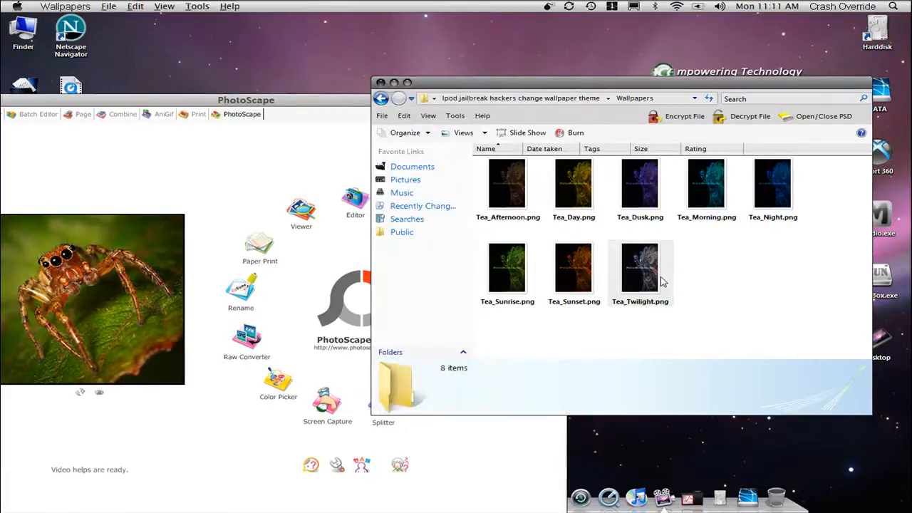
click(640, 268)
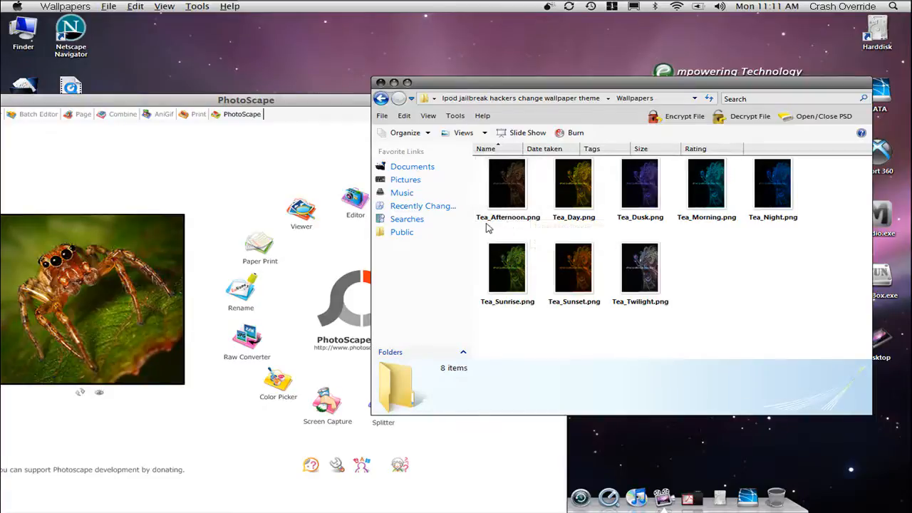
mouse_move(507, 199)
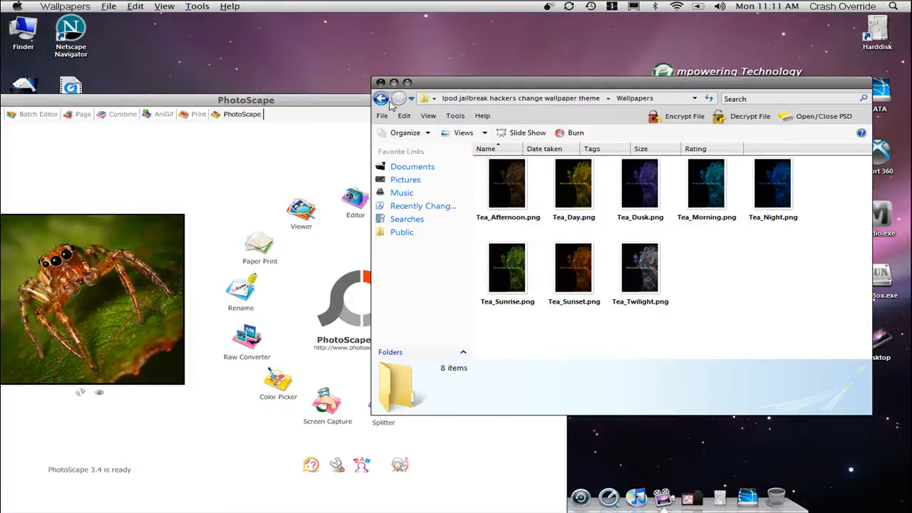
Step: Return to the parent theme folder and close the Explorer window
click(381, 98)
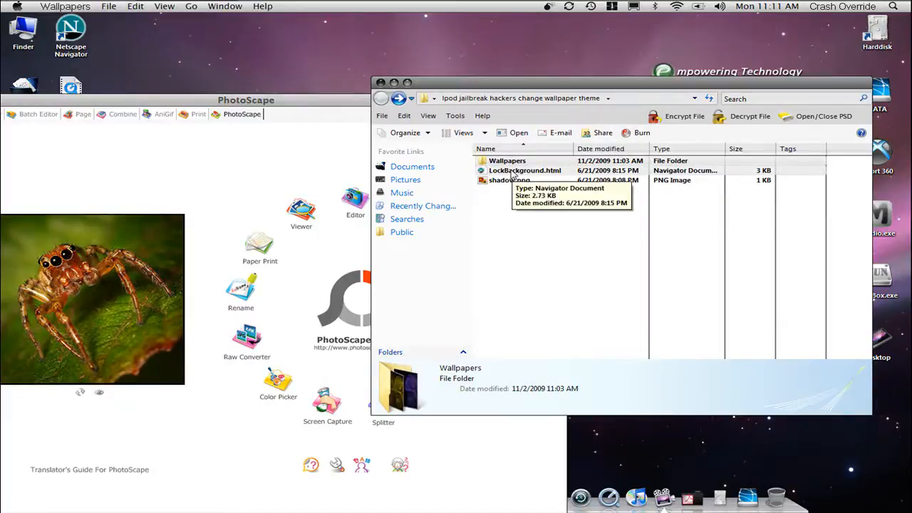
mouse_move(547, 251)
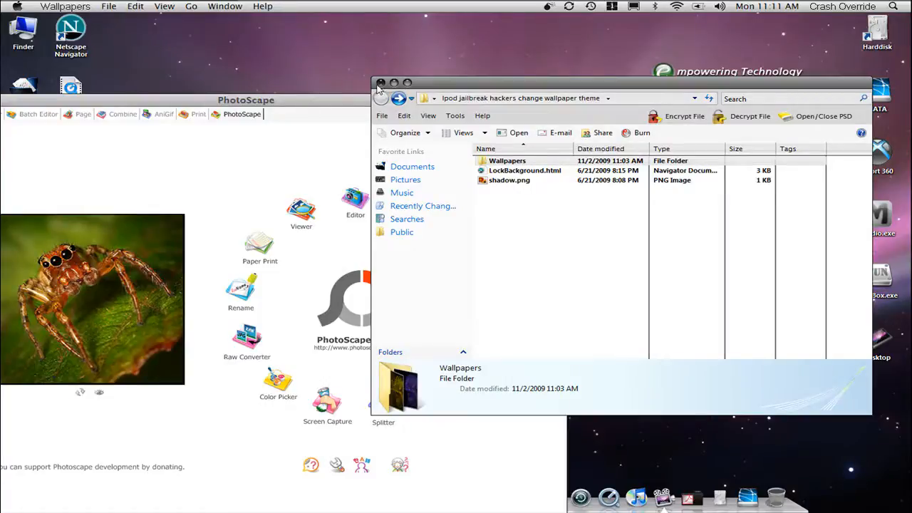
click(380, 82)
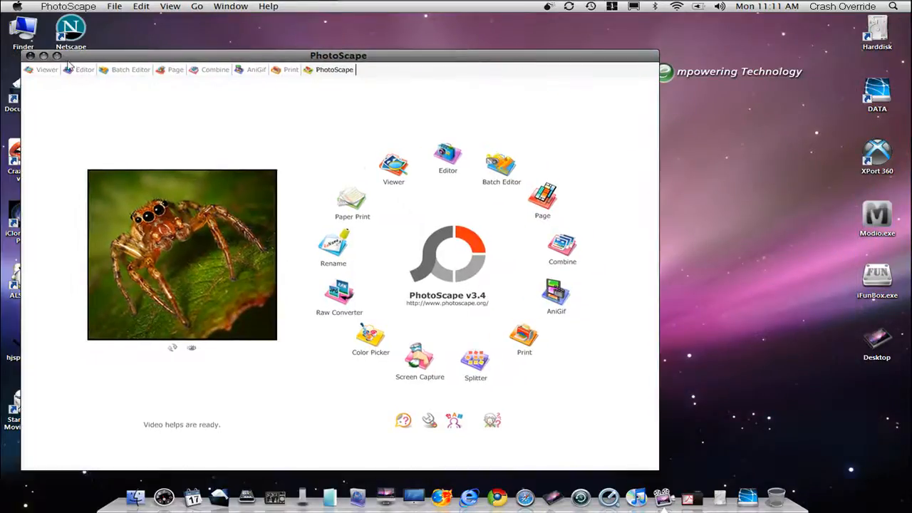
click(30, 56)
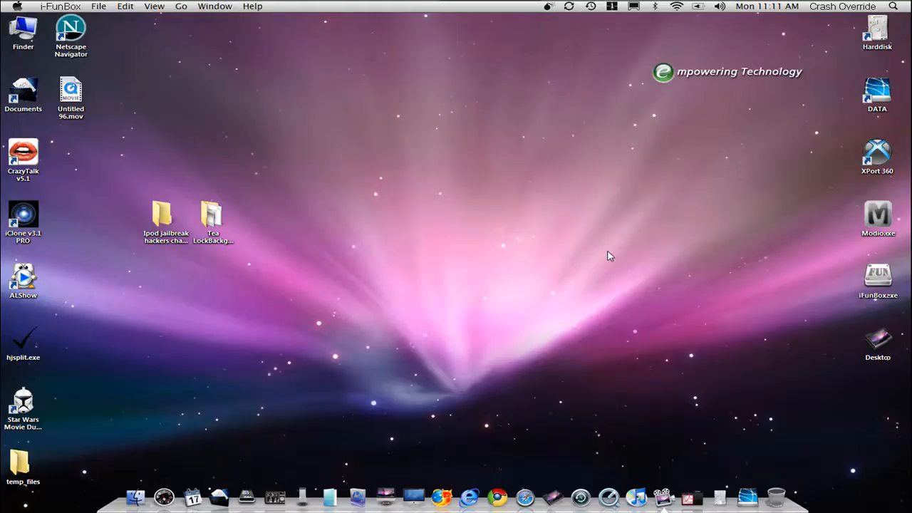
mouse_move(349, 176)
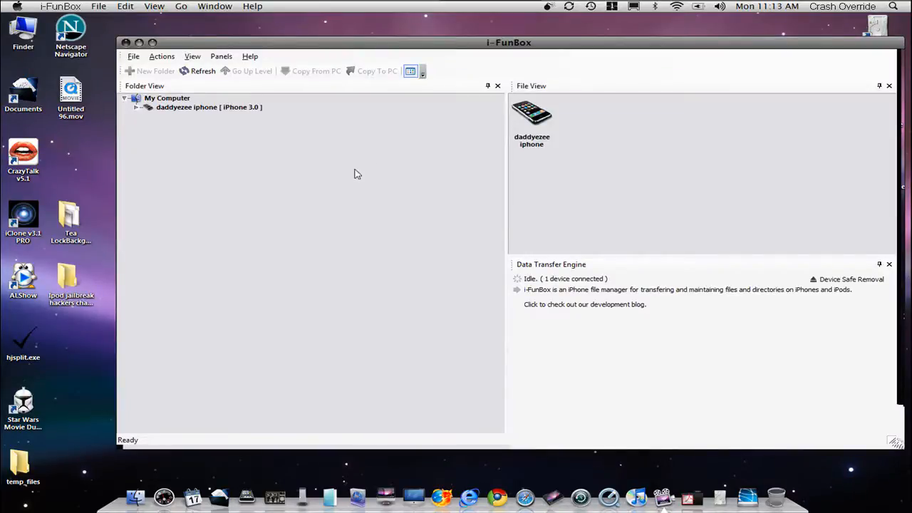
mouse_move(590, 134)
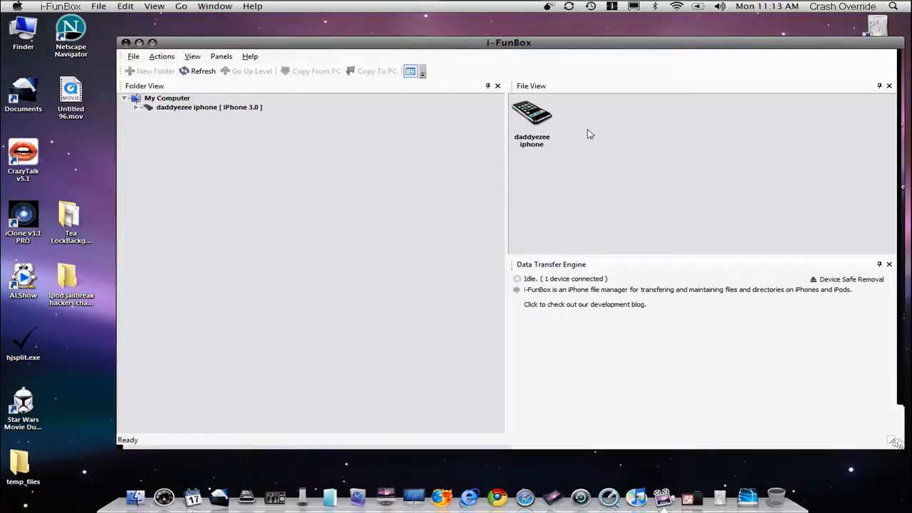
mouse_move(546, 129)
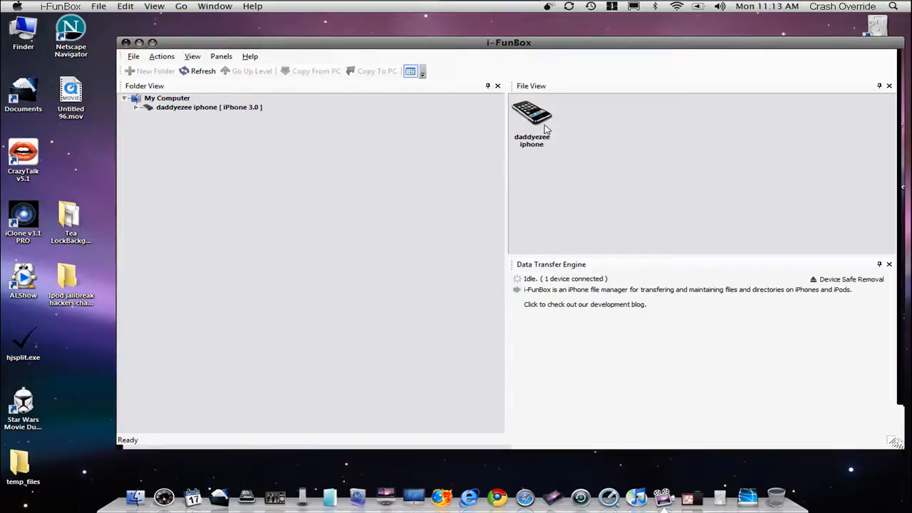
Step: Enter the iPhone's Raw File System in i-FunBox and go into the var folder
double_click(531, 114)
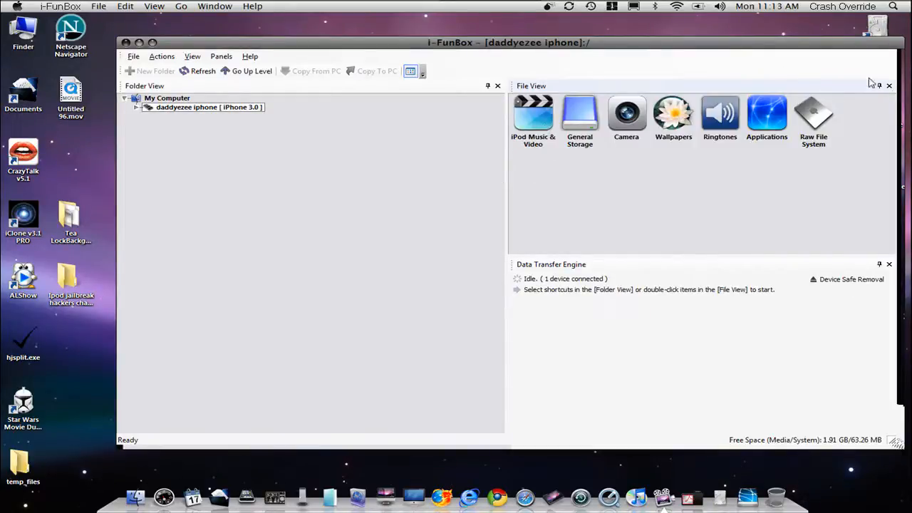
double_click(812, 117)
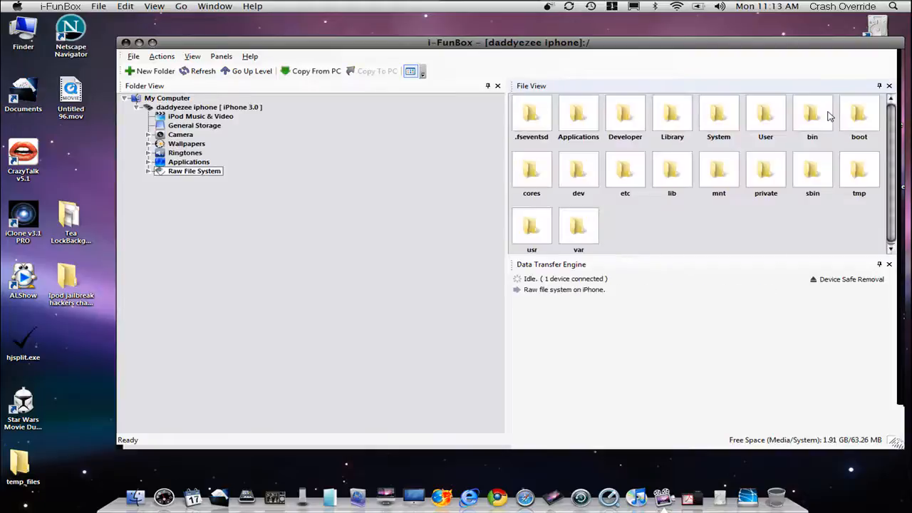
click(579, 226)
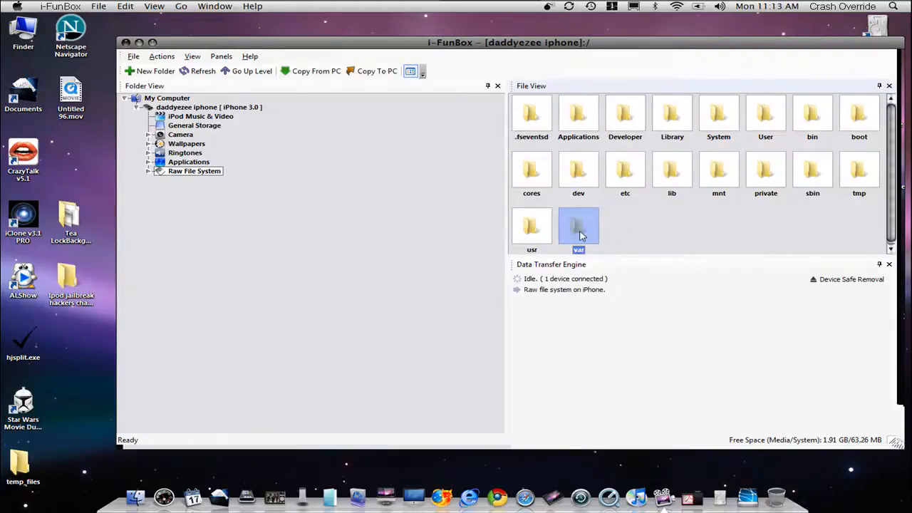
double_click(579, 228)
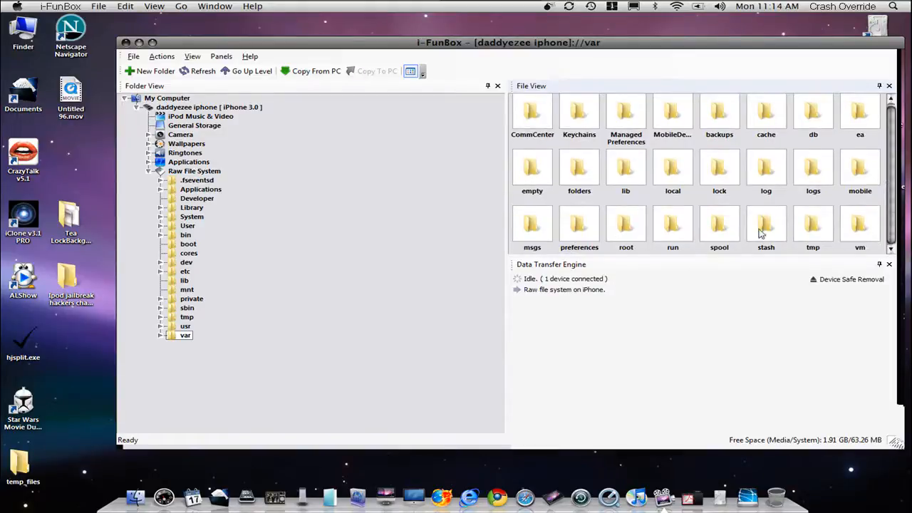
Step: Continue into stash and Themes.pXryGP to list the iPhone's installed theme folders
double_click(767, 225)
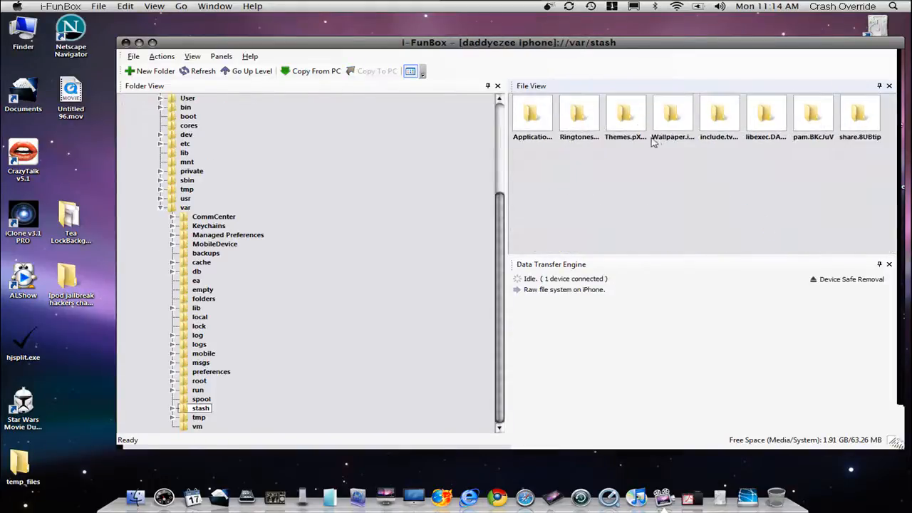
double_click(624, 114)
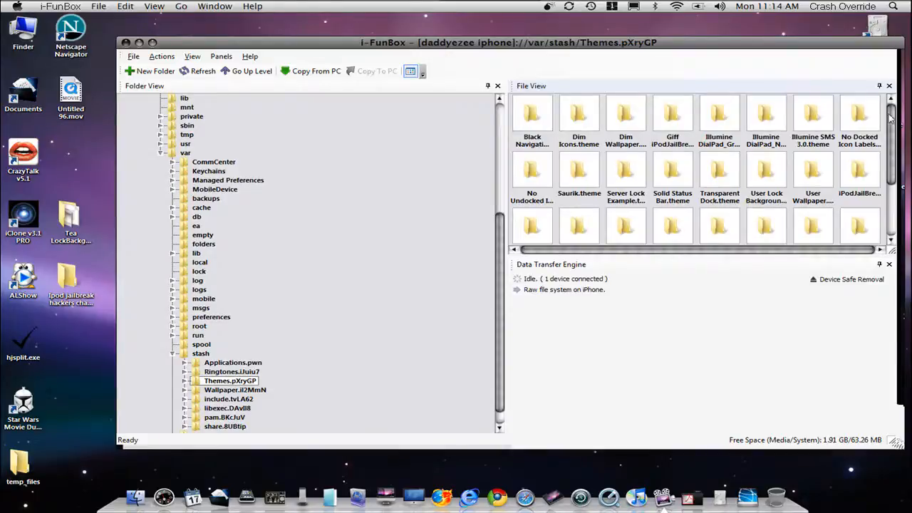
scroll(down, 3)
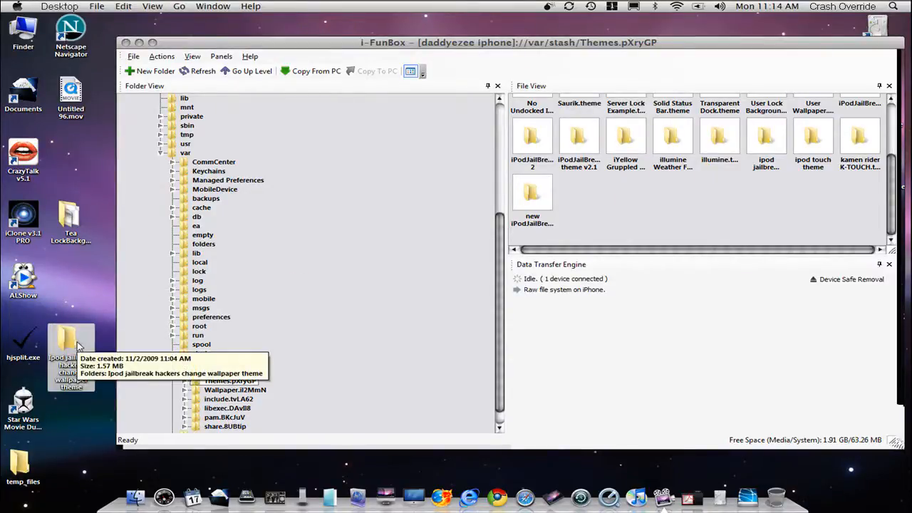
Step: Show the Giff iPodJailBreakHacker theme's contents on the iPhone beside the desktop theme folder
click(174, 354)
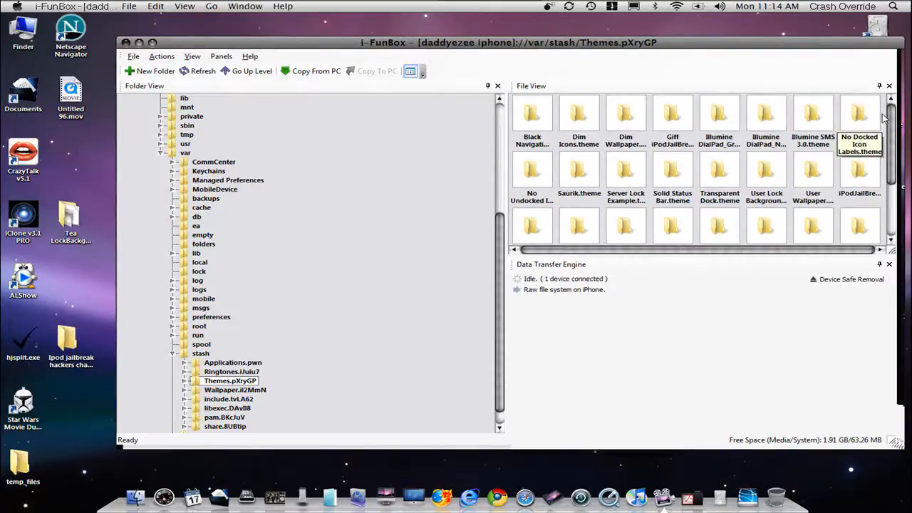
click(672, 112)
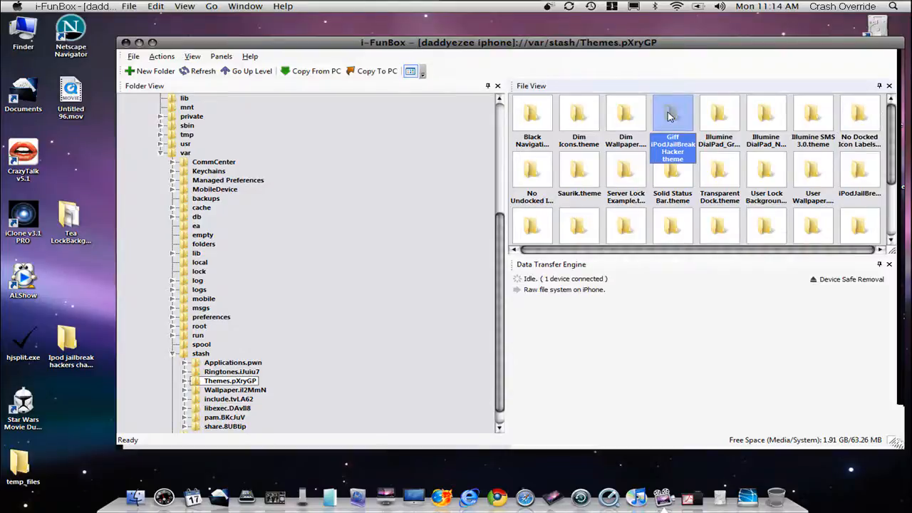
double_click(673, 114)
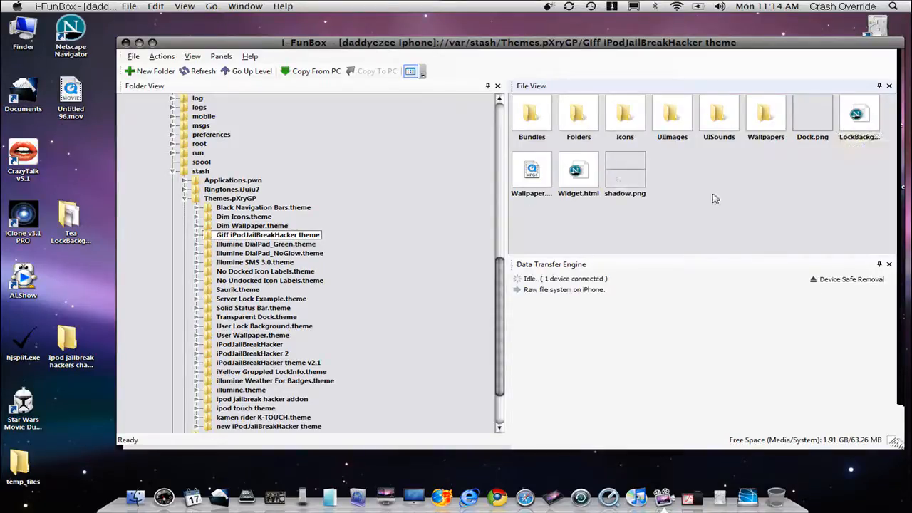
click(72, 342)
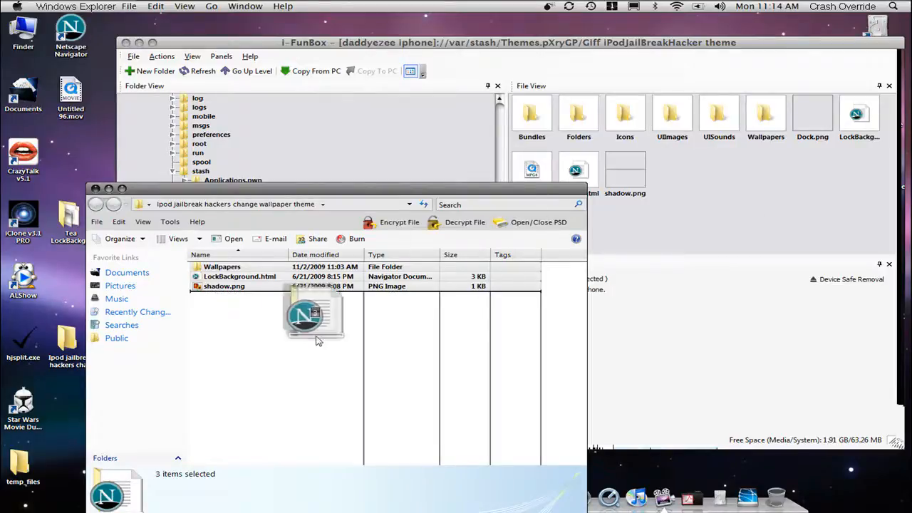
Step: Drag the downloaded theme's three selected files toward the iPhone theme folder
drag(316, 328, 245, 285)
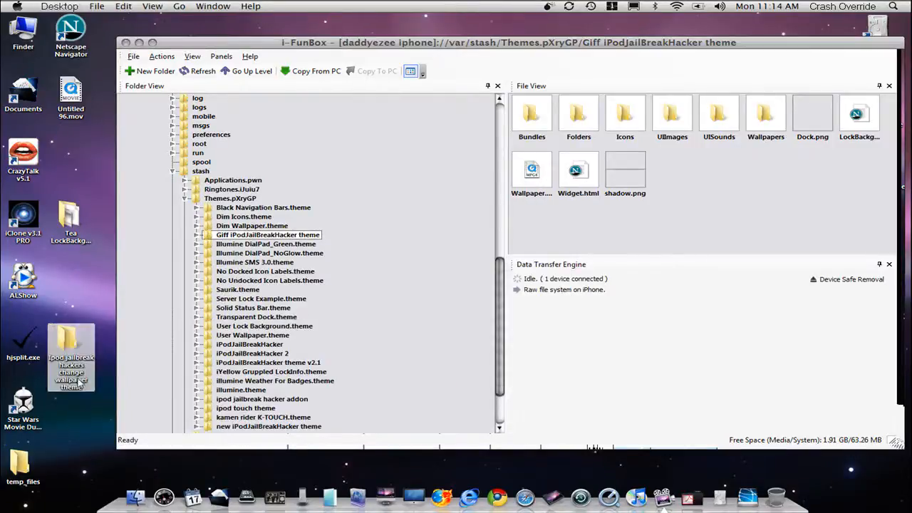
mouse_move(70, 220)
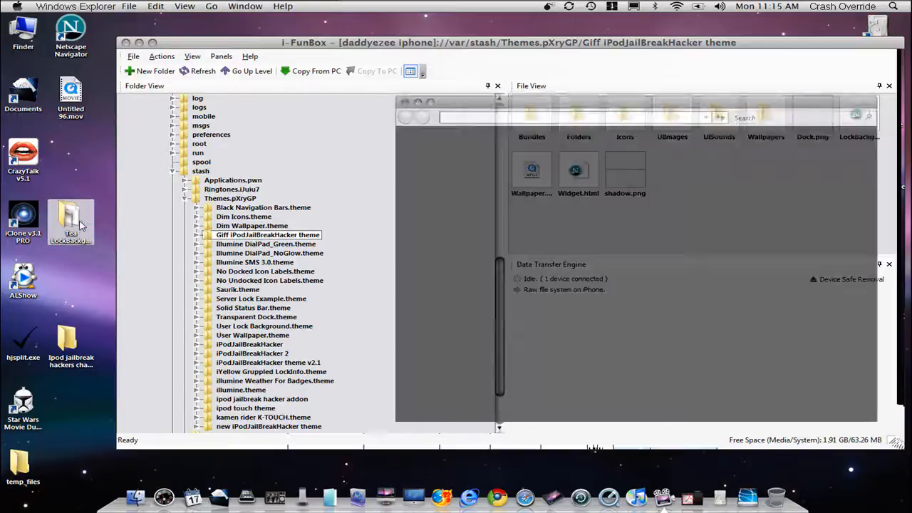
double_click(70, 222)
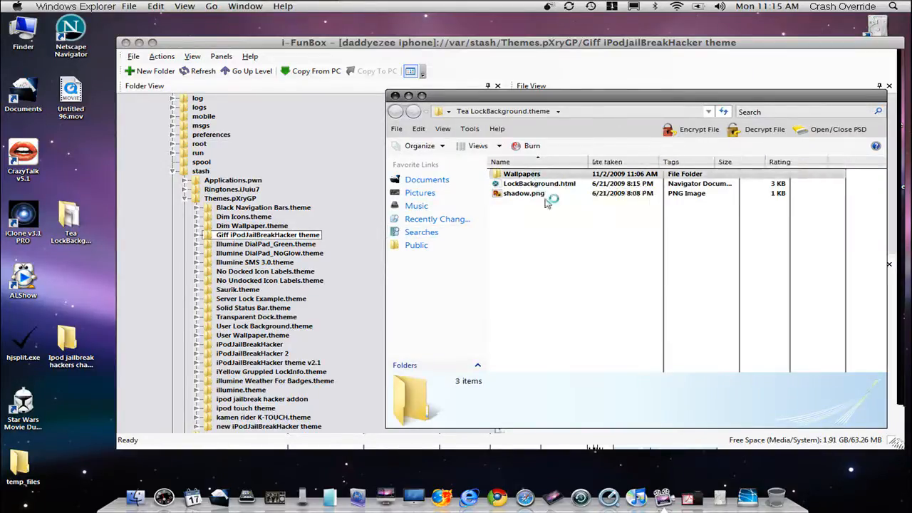
double_click(521, 173)
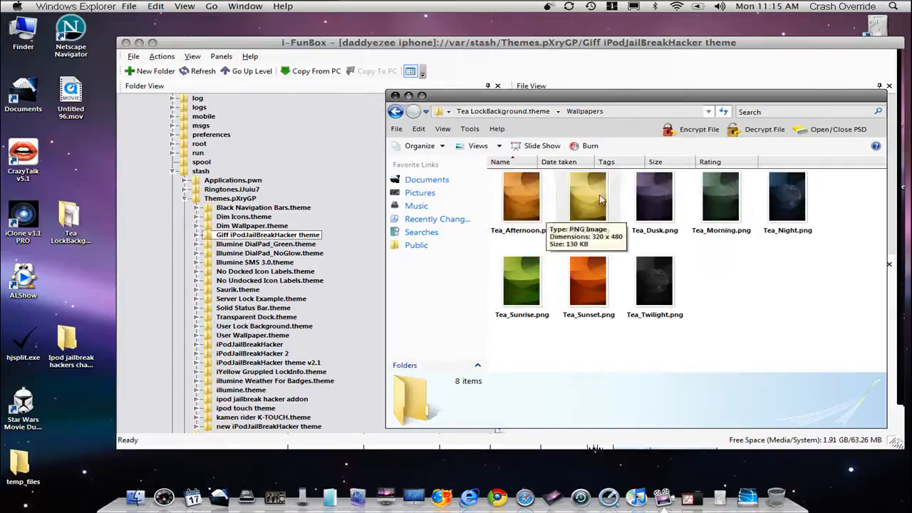
mouse_move(721, 192)
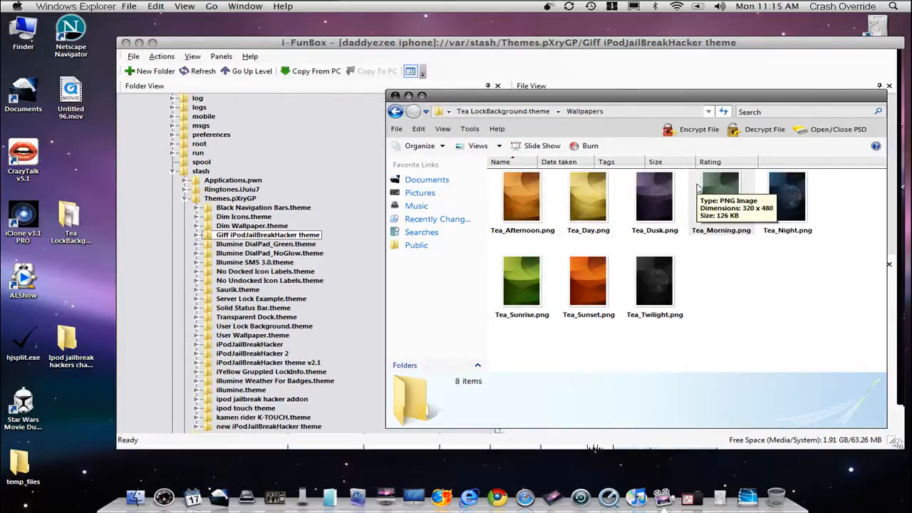
mouse_move(360, 238)
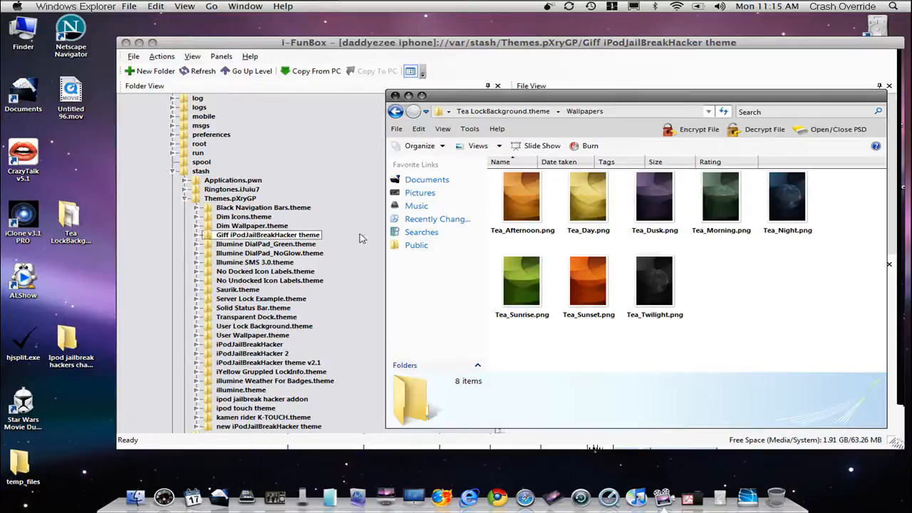
click(71, 225)
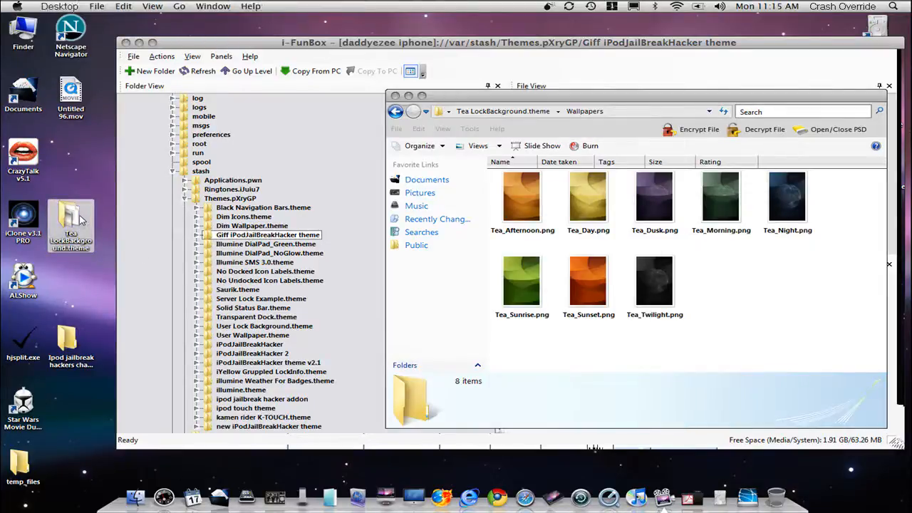
mouse_move(85, 274)
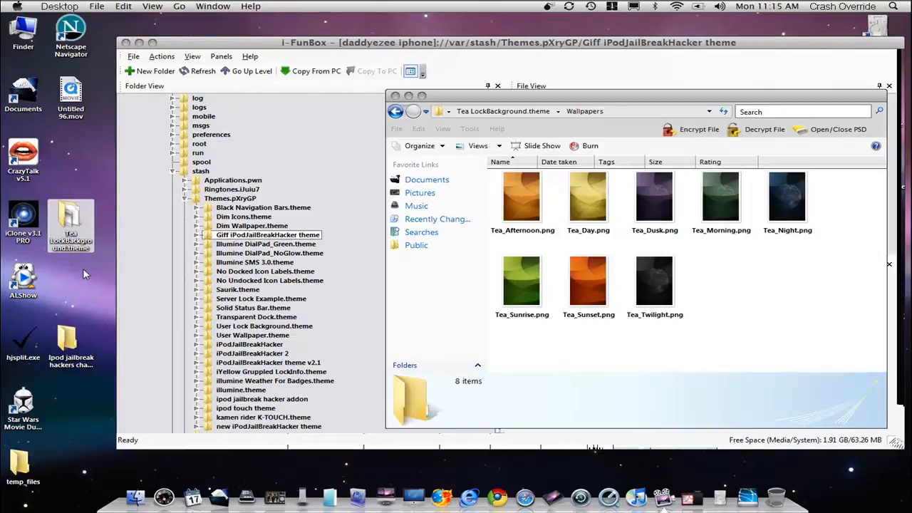
mouse_move(761, 295)
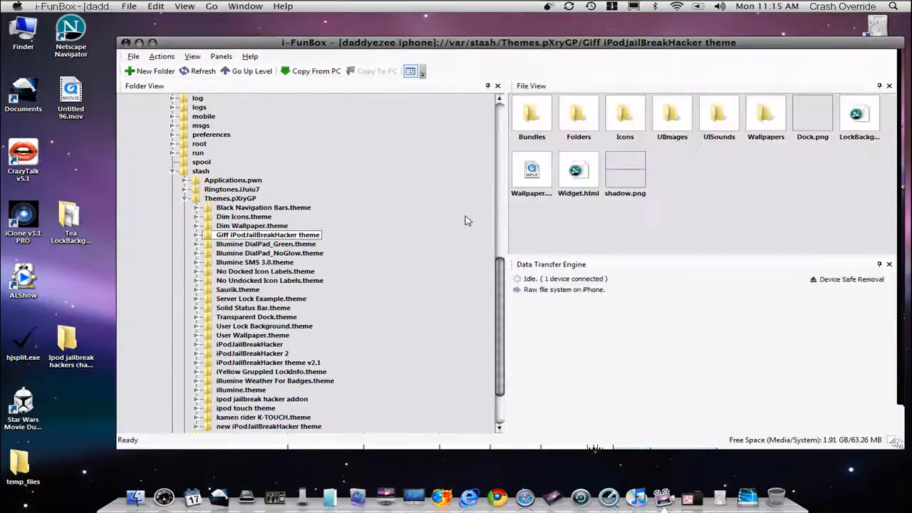
mouse_move(617, 331)
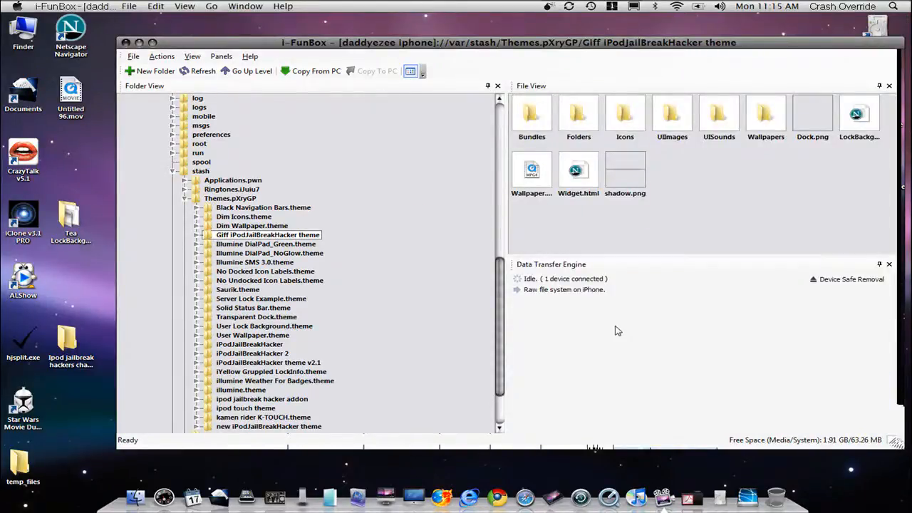
mouse_move(283, 153)
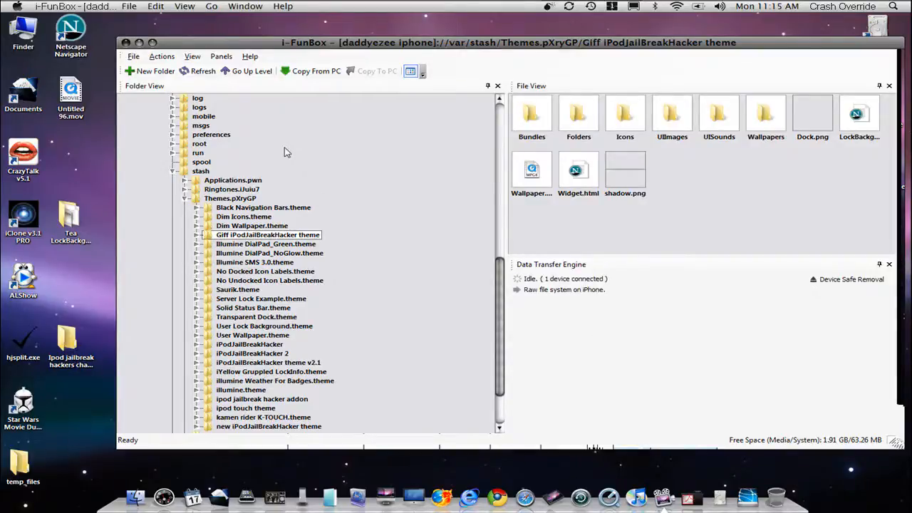